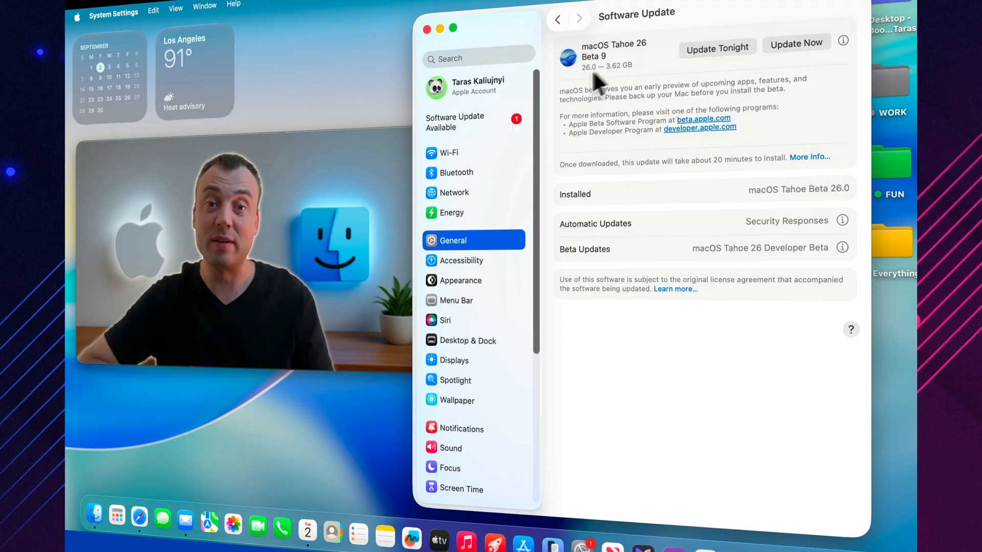
Step: Start the macOS Tahoe 26 Beta 9 update, agreeing to the license and authorising with the account password
{"action": "left_click", "coordinate": [795, 42]}
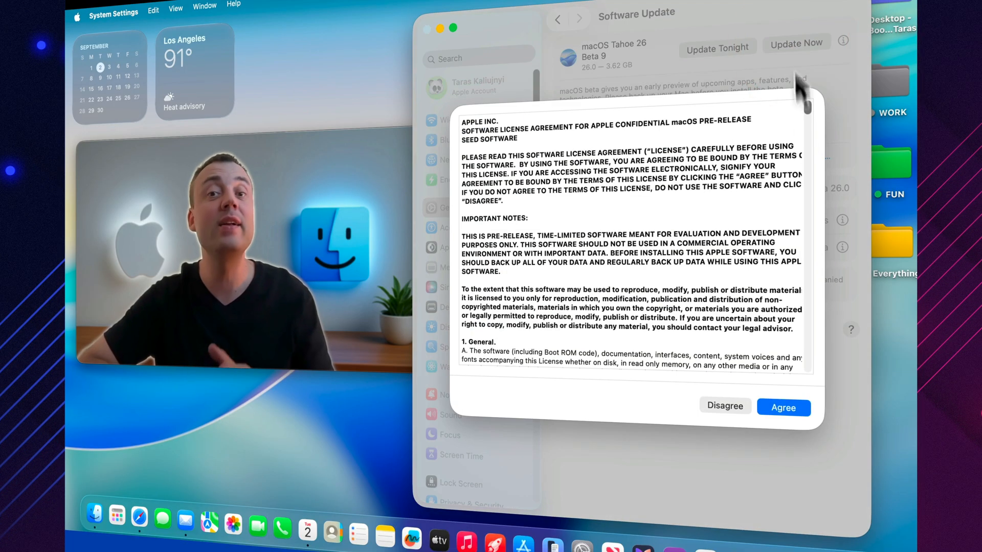
{"action": "left_click", "coordinate": [783, 408]}
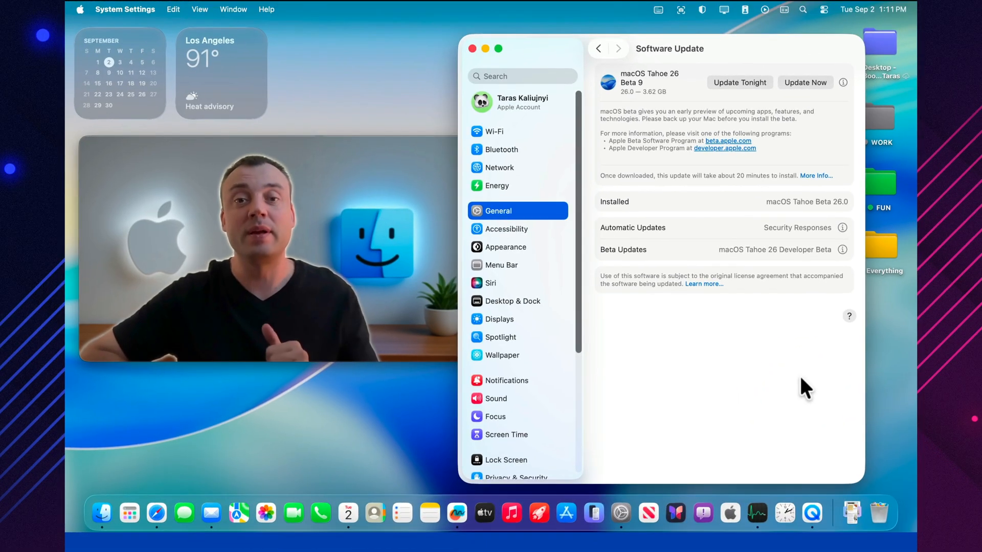
{"action": "left_click", "coordinate": [805, 82]}
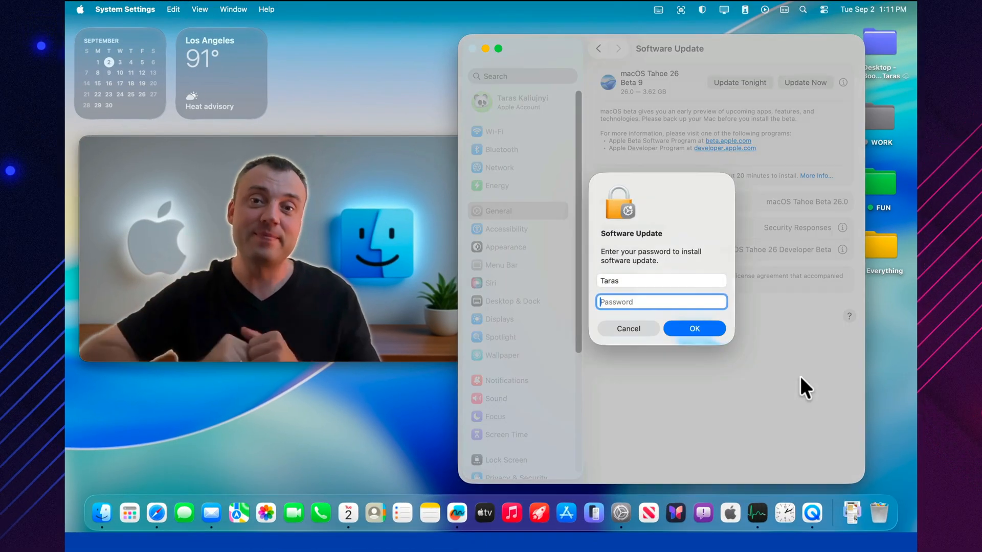
{"action": "left_click", "coordinate": [694, 328]}
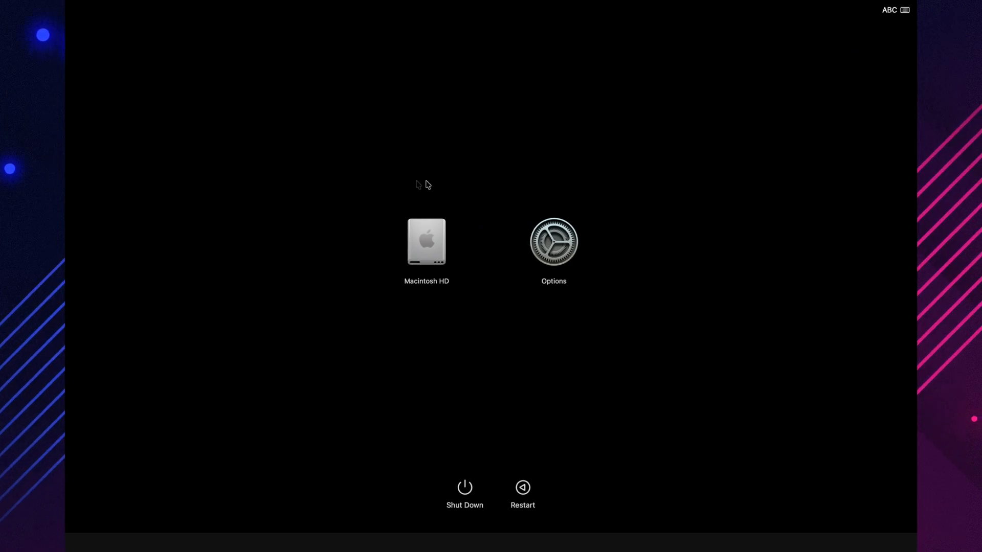
Step: Boot into macOS Recovery via Options and unlock it by signing in with the known account's password
{"action": "left_click", "coordinate": [554, 242]}
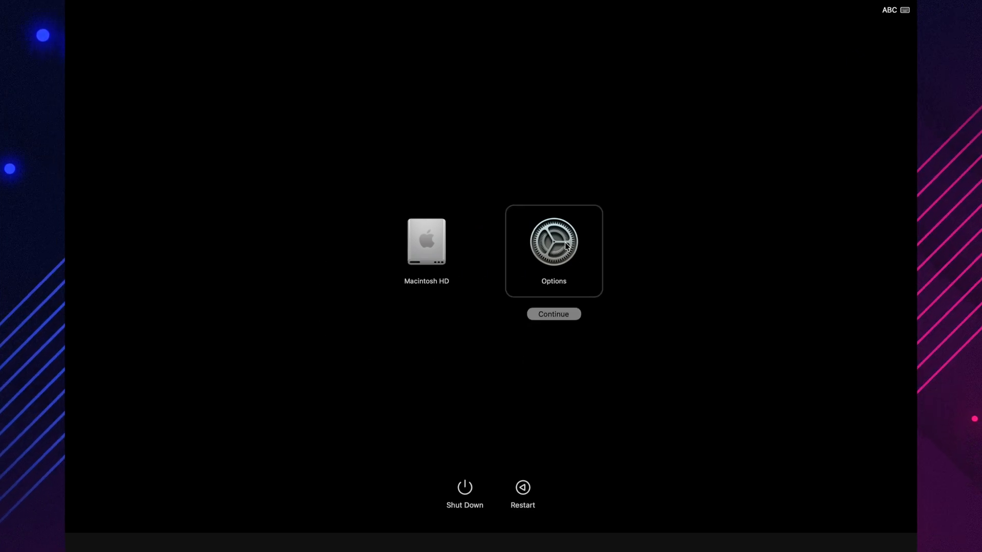
{"action": "left_click", "coordinate": [553, 314]}
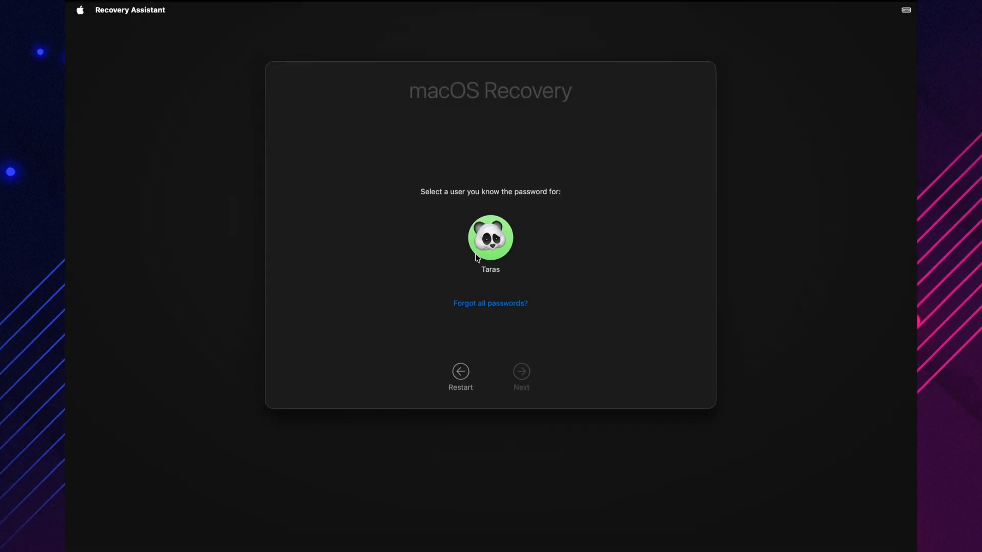
{"action": "left_click", "coordinate": [490, 245]}
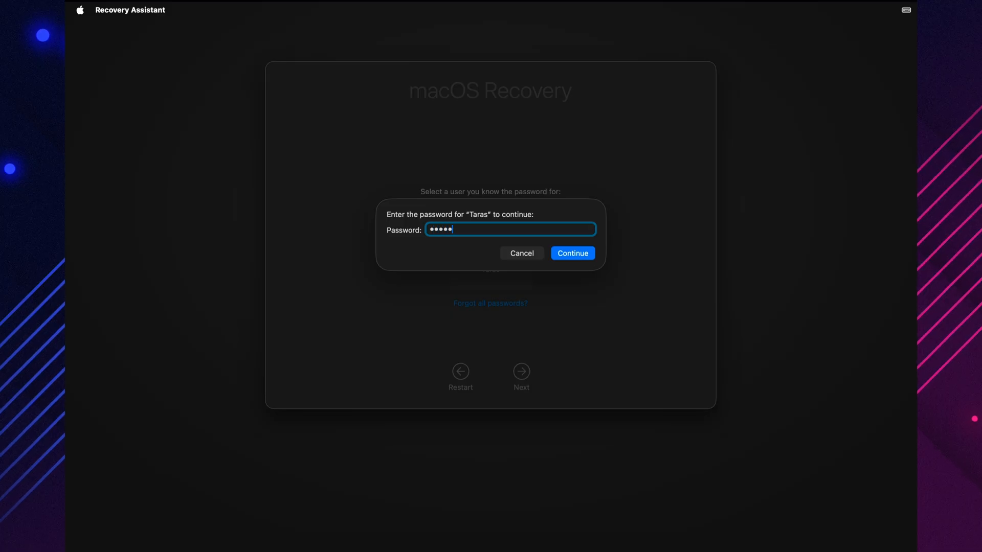
{"action": "left_click", "coordinate": [572, 253]}
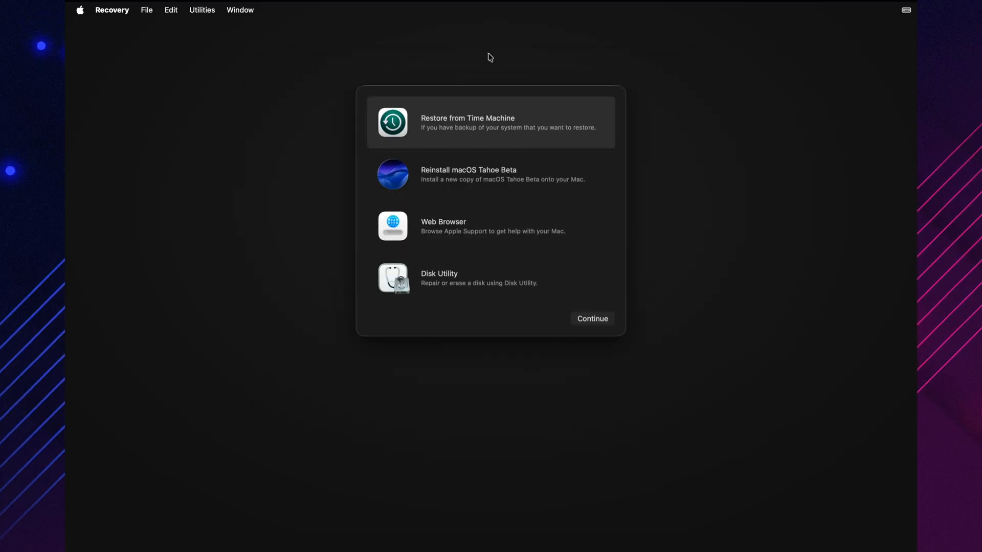
{"action": "mouse_move", "coordinate": [478, 231]}
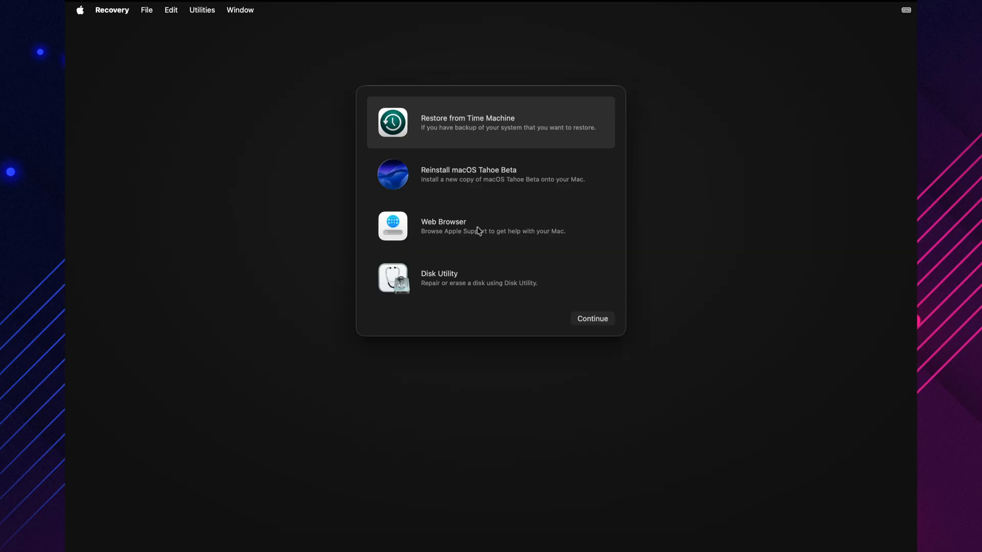
{"action": "mouse_move", "coordinate": [472, 278]}
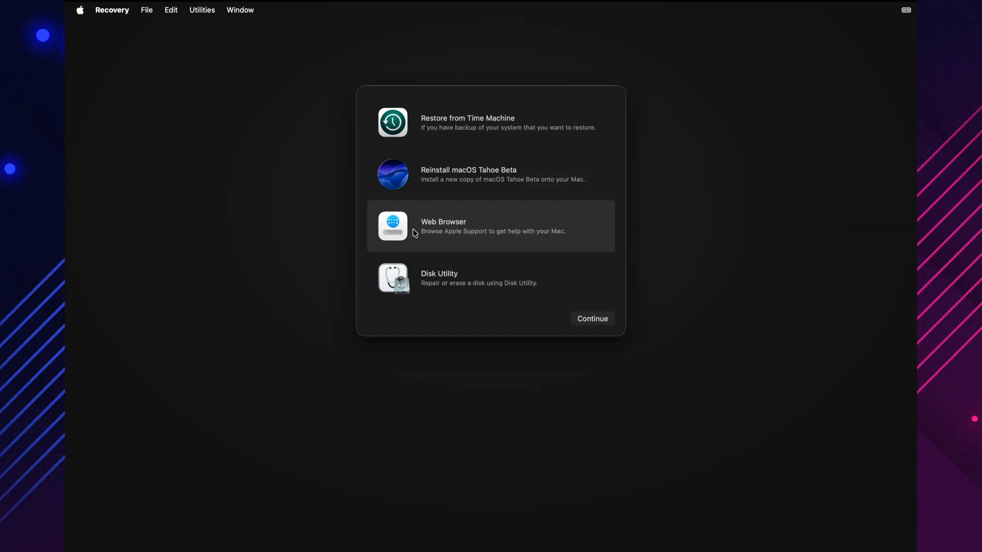
{"action": "mouse_move", "coordinate": [504, 285]}
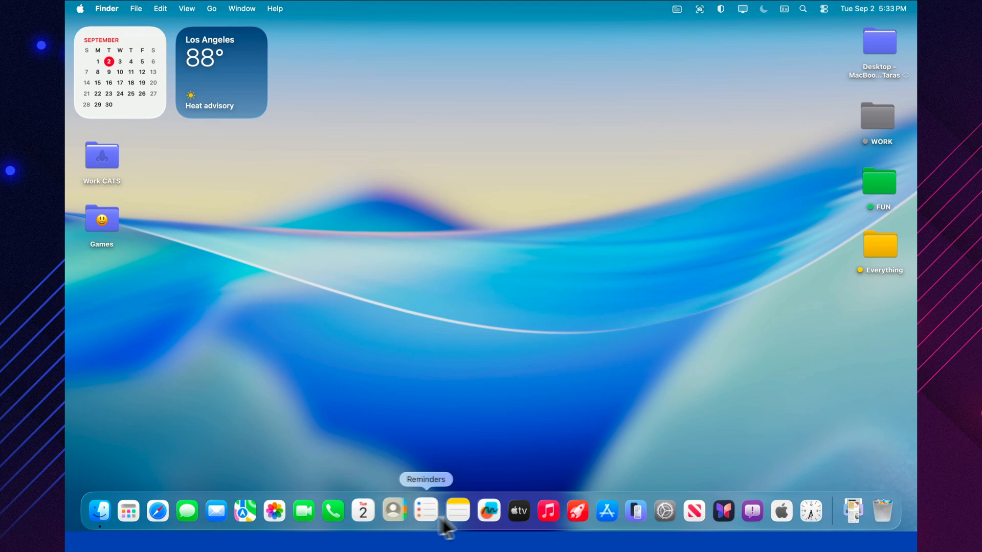
Step: Open the App Store, review the Bear: Markdown Notes page down to Accessibility, then go back to the Bear story
{"action": "left_click", "coordinate": [600, 512]}
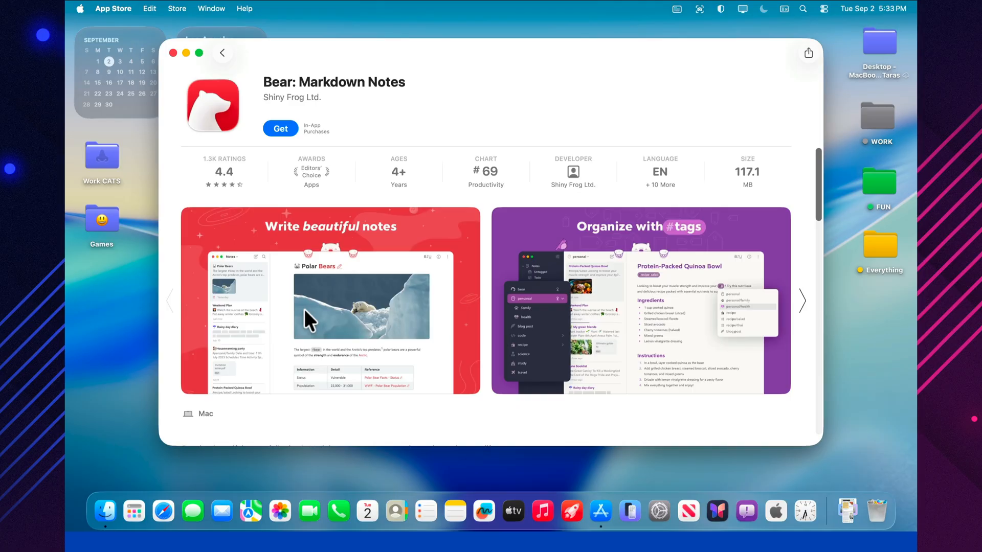
{"action": "scroll", "scroll_direction": "down", "scroll_amount": 3}
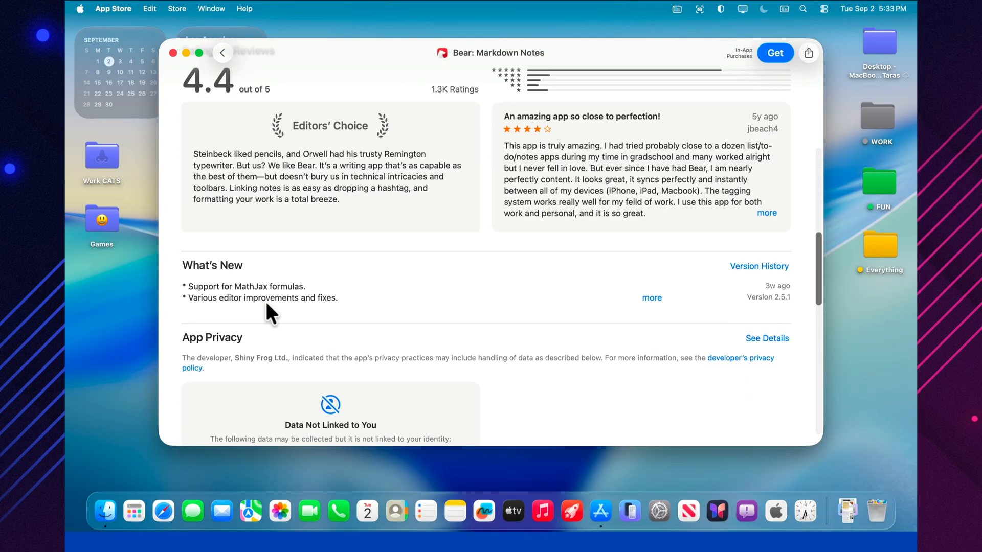
{"action": "scroll", "scroll_direction": "down", "scroll_amount": 3}
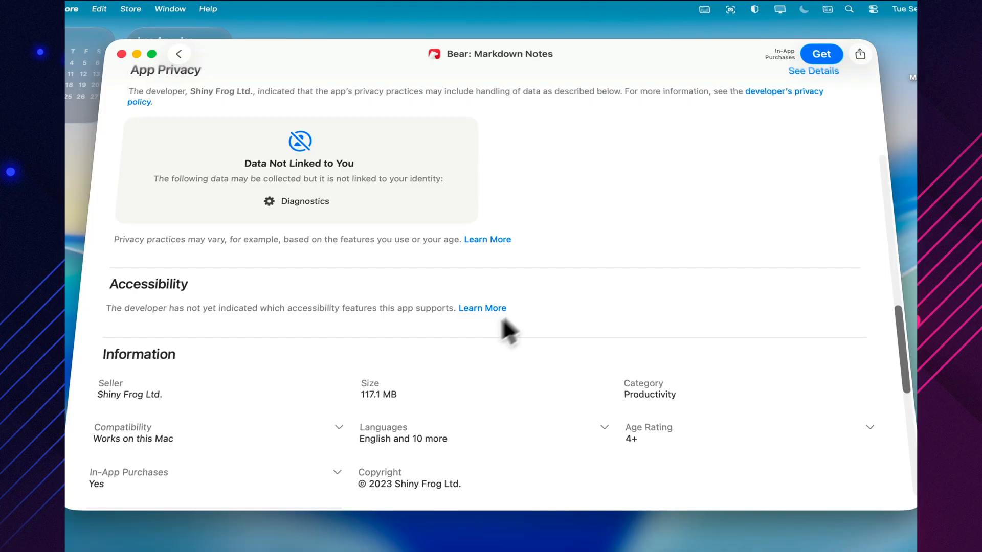
{"action": "mouse_move", "coordinate": [212, 119]}
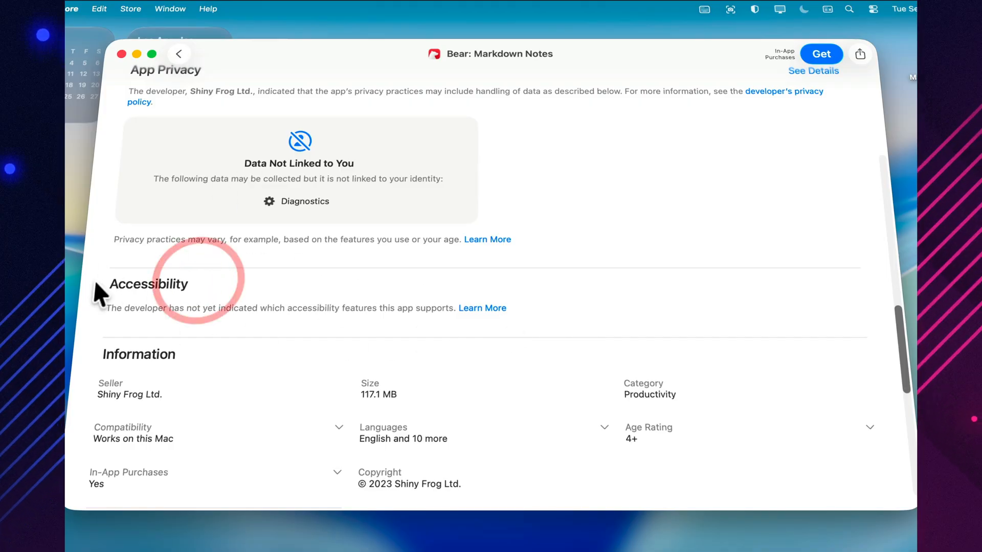
{"action": "left_click", "coordinate": [179, 53]}
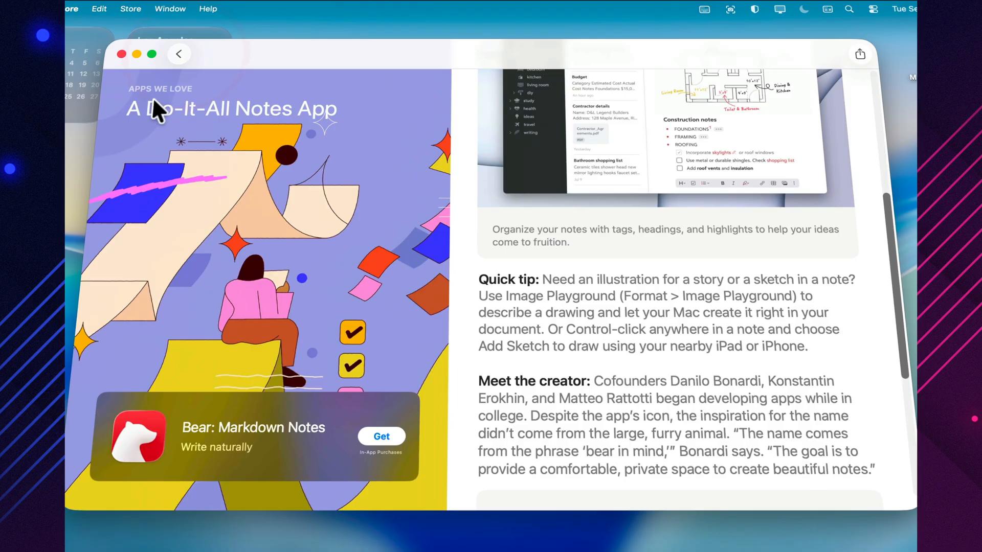
Step: From the Work listing, open Tot's page and read the About Accessibility Nutrition Labels article from its Accessibility section
{"action": "left_click", "coordinate": [178, 53]}
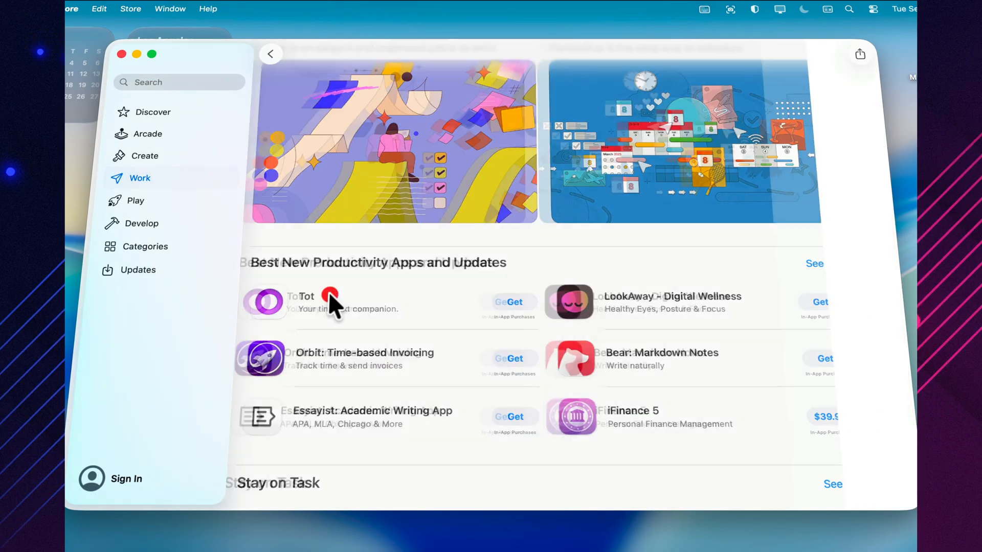
{"action": "left_click", "coordinate": [305, 303]}
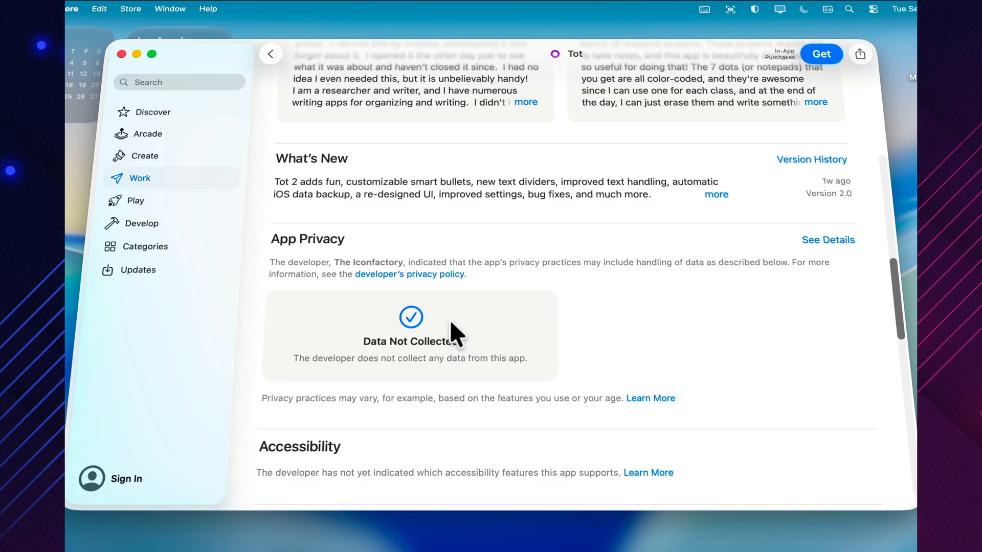
{"action": "scroll", "scroll_direction": "down", "scroll_amount": 3}
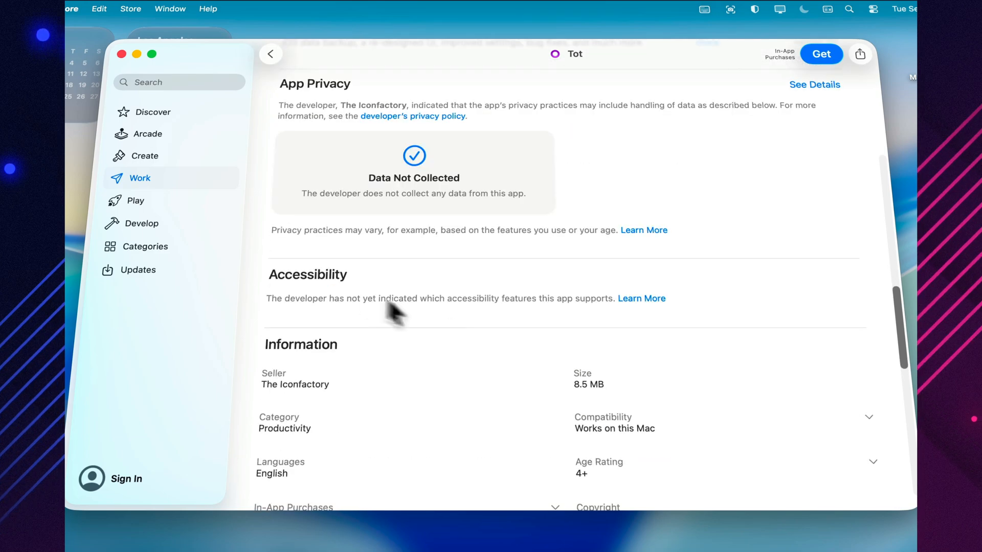
{"action": "left_click", "coordinate": [640, 297]}
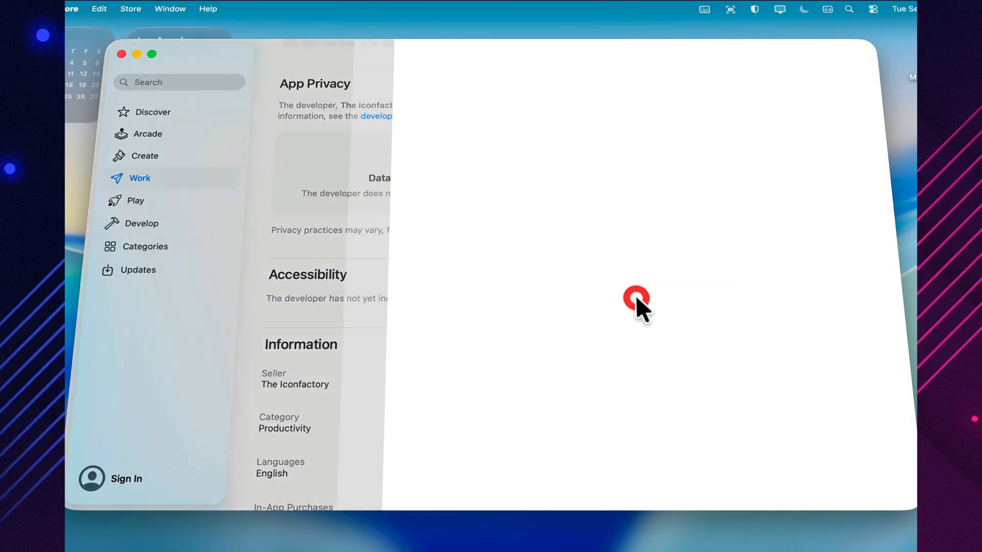
{"action": "left_click", "coordinate": [635, 297]}
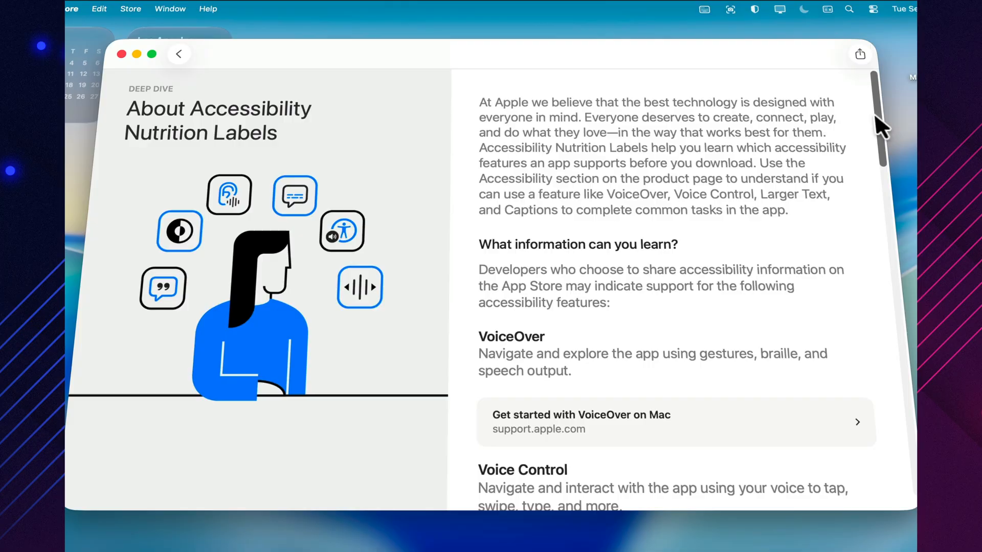
{"action": "scroll", "scroll_direction": "down", "scroll_amount": 3}
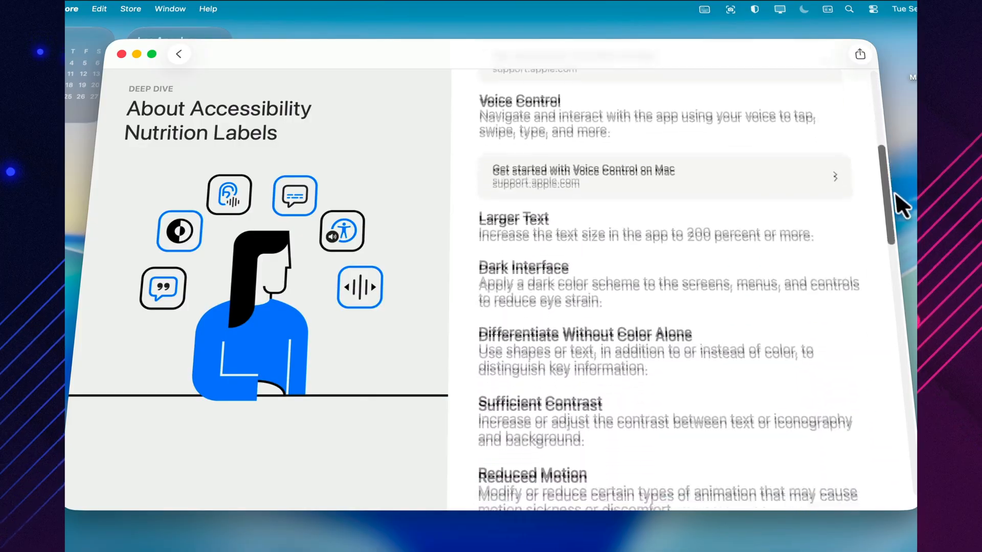
{"action": "scroll", "scroll_direction": "down", "scroll_amount": 3}
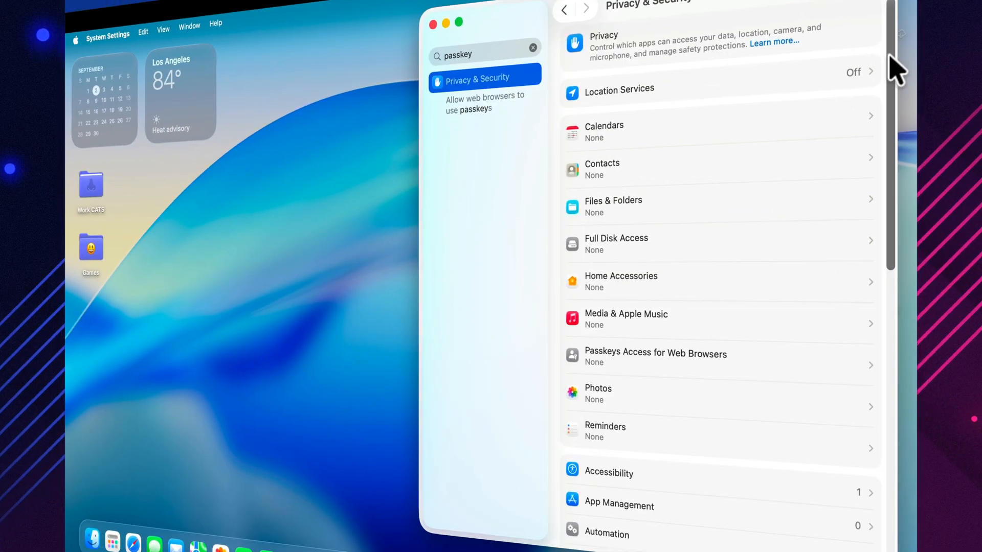
Step: In Privacy & Security, open the Advanced… options and toggle Log out automatically after inactivity
{"action": "scroll", "scroll_direction": "down", "scroll_amount": 3}
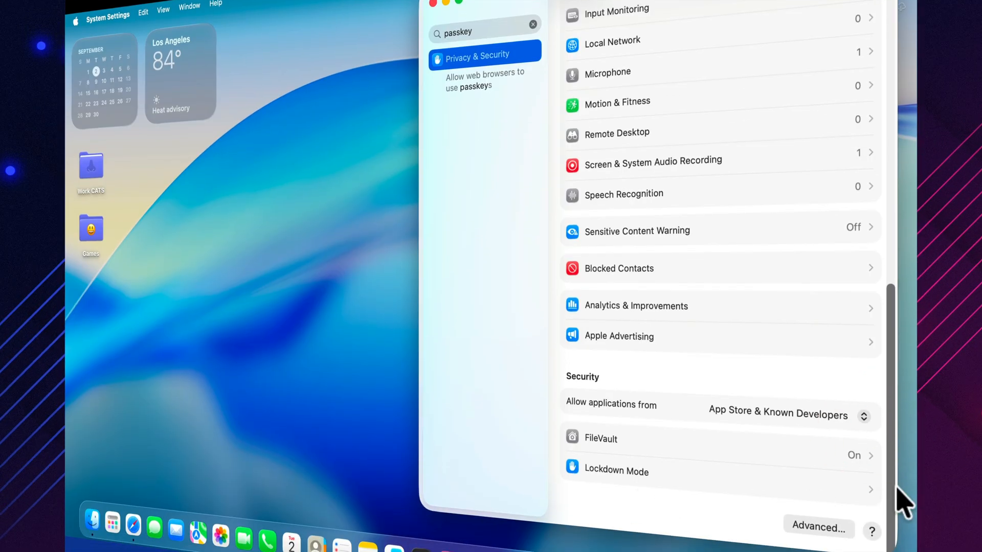
{"action": "left_click", "coordinate": [818, 528]}
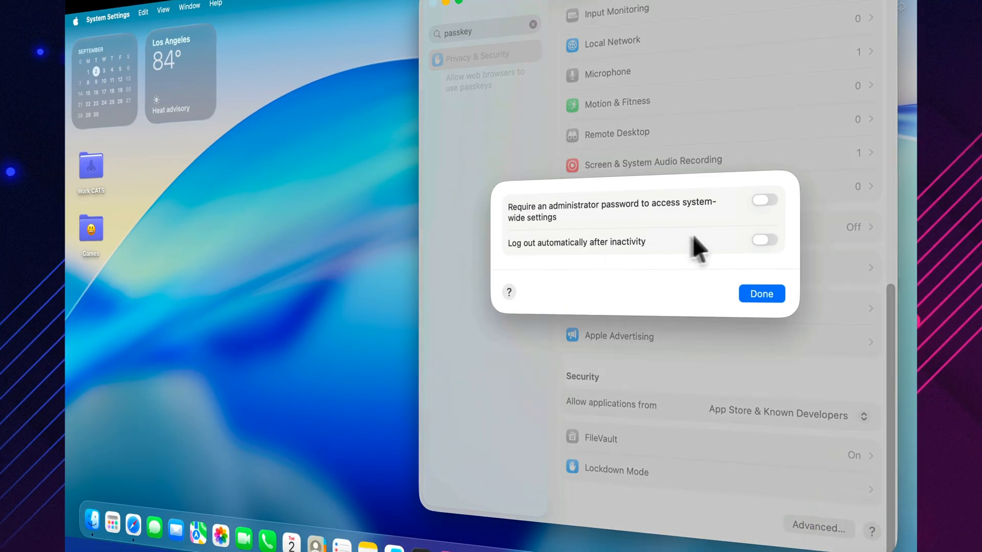
{"action": "mouse_move", "coordinate": [767, 251]}
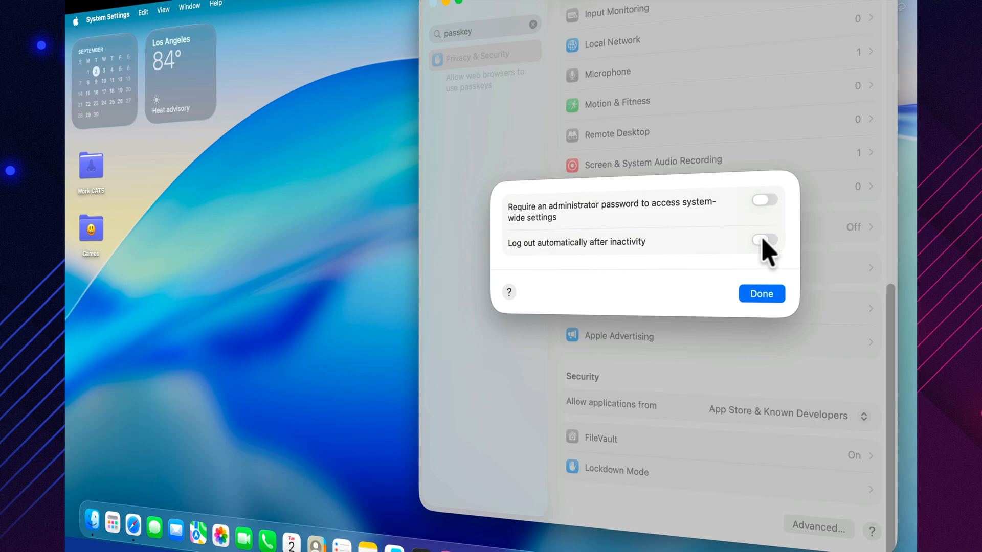
{"action": "left_click", "coordinate": [761, 294]}
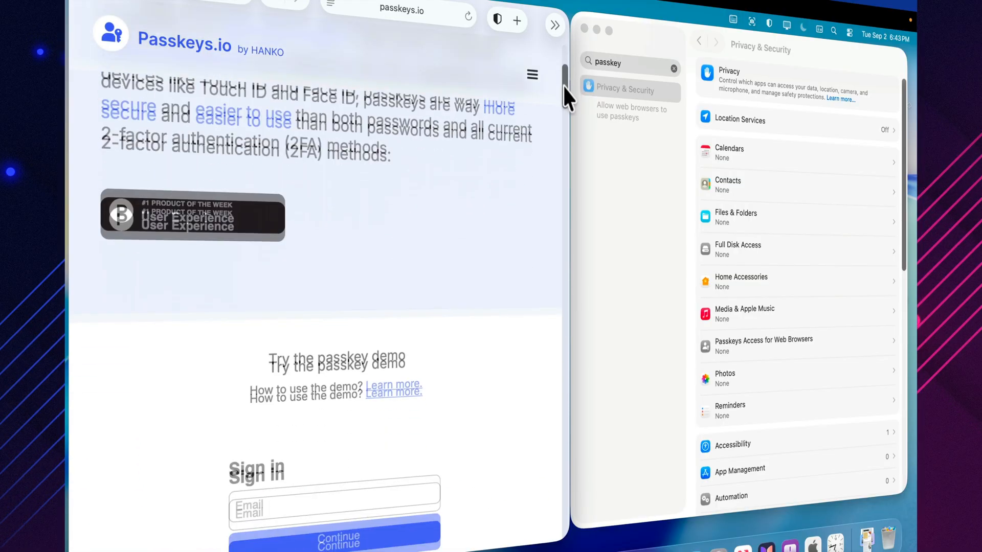
Step: Scroll the Passkeys.io page down to the 400% conversion and 200% faster login comparison figures
{"action": "scroll", "scroll_direction": "down", "scroll_amount": 3}
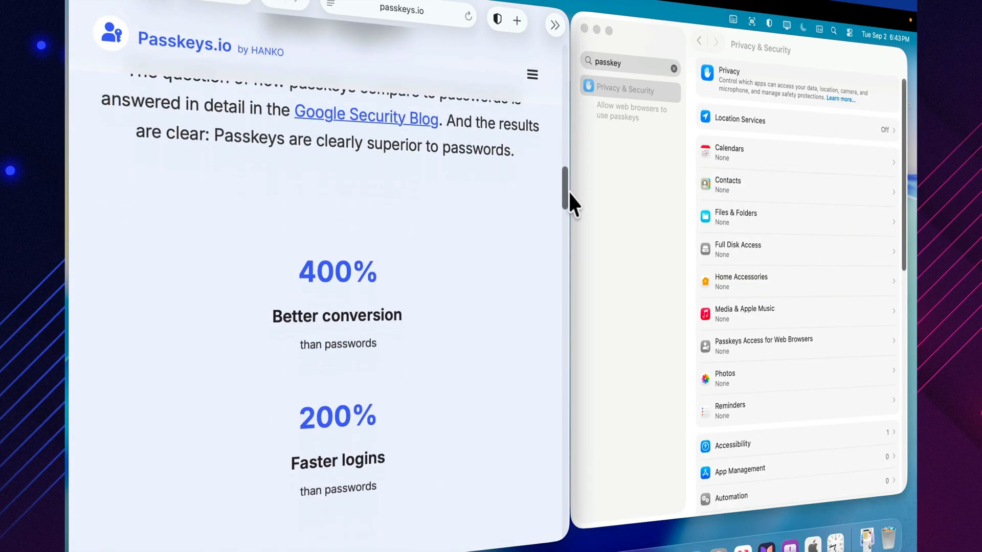
{"action": "scroll", "scroll_direction": "down", "scroll_amount": 3}
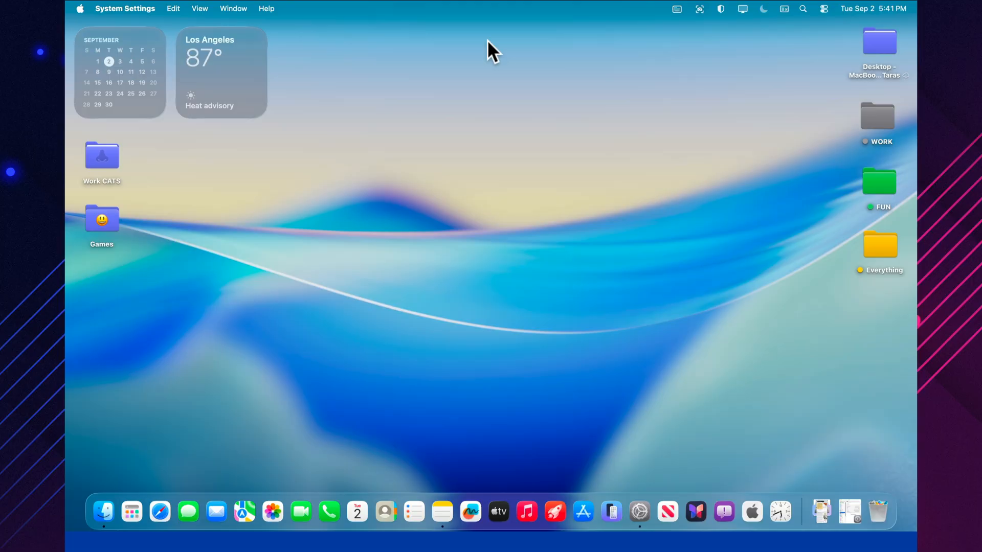
{"action": "mouse_move", "coordinate": [830, 442]}
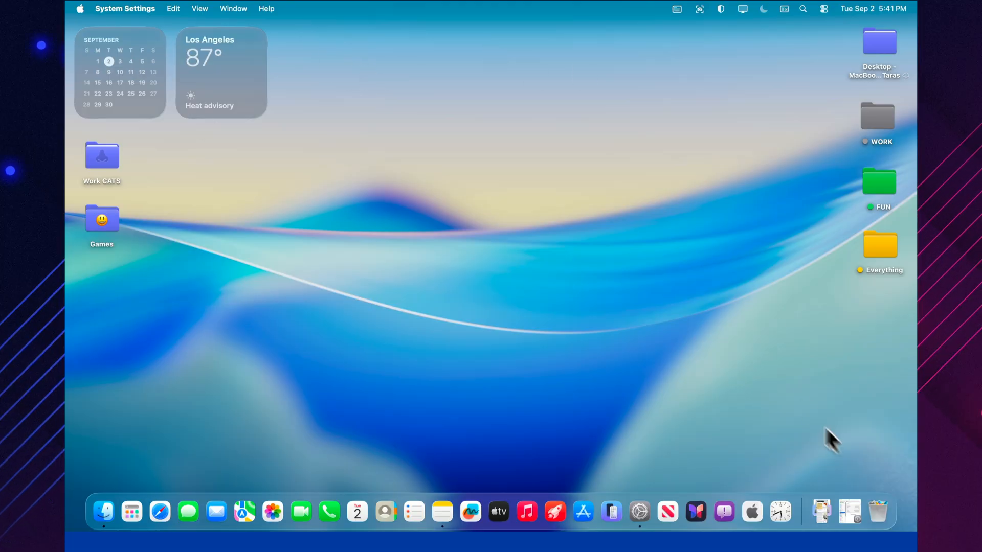
Step: Open the Siri settings and view the Siri Suggestions & Privacy per-app learning options
{"action": "left_click", "coordinate": [656, 512]}
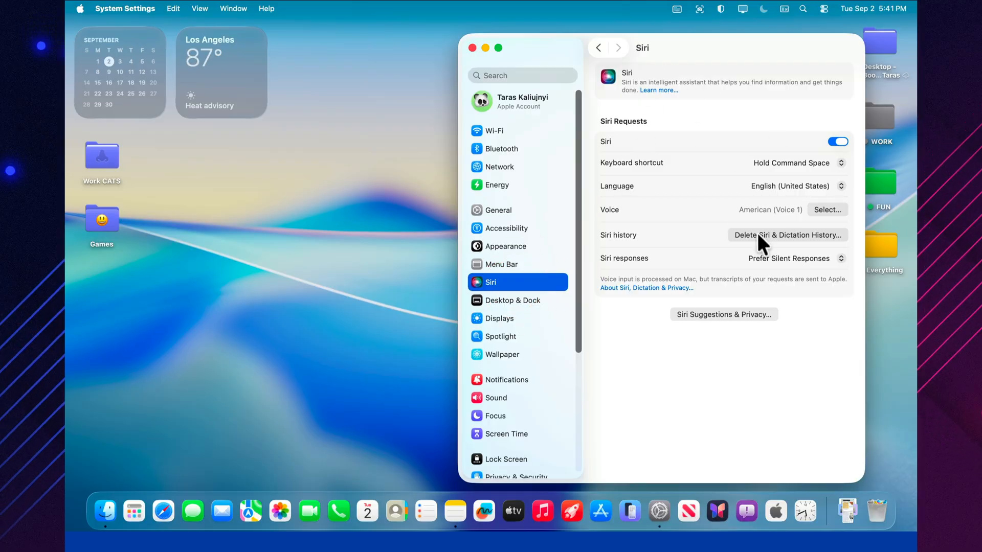
{"action": "left_click", "coordinate": [723, 314]}
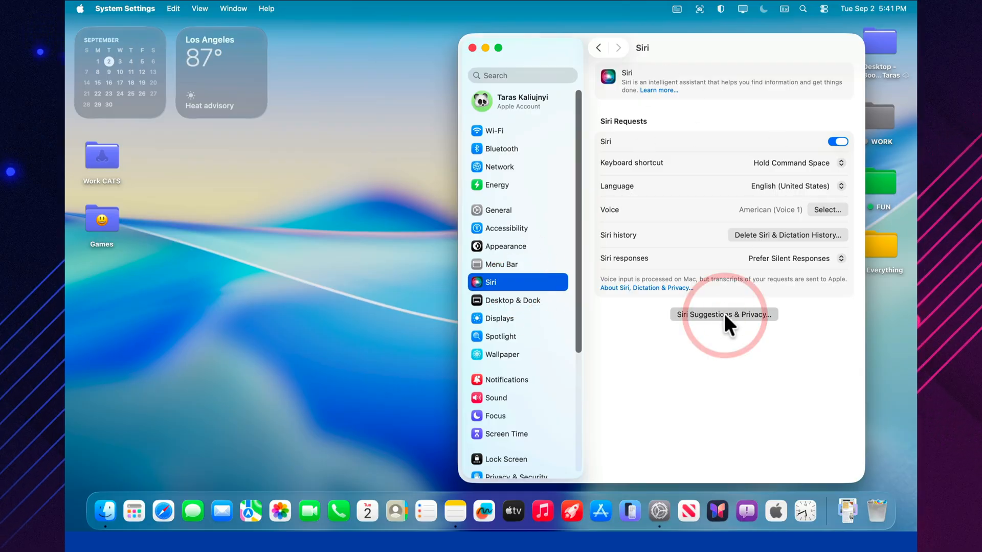
{"action": "left_click", "coordinate": [725, 314]}
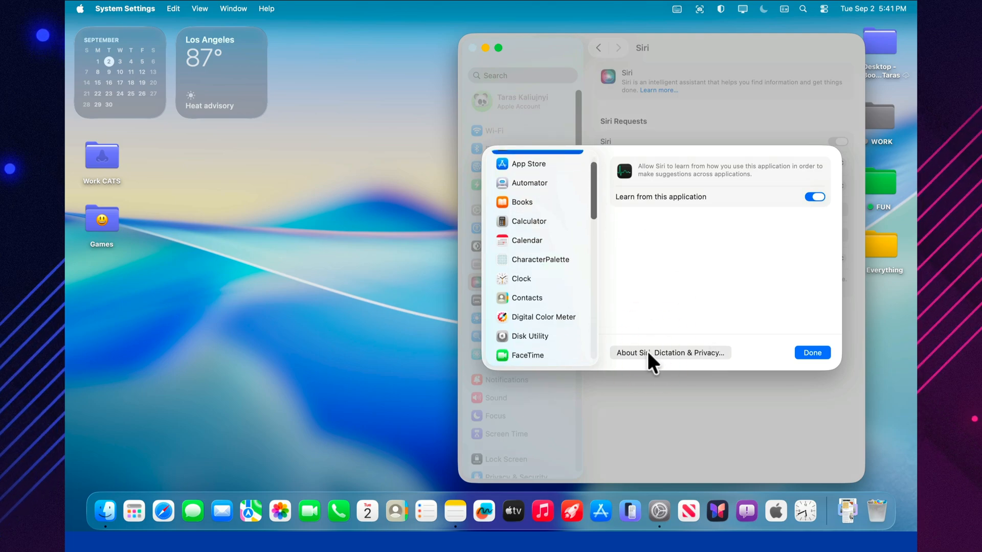
{"action": "left_click", "coordinate": [670, 353]}
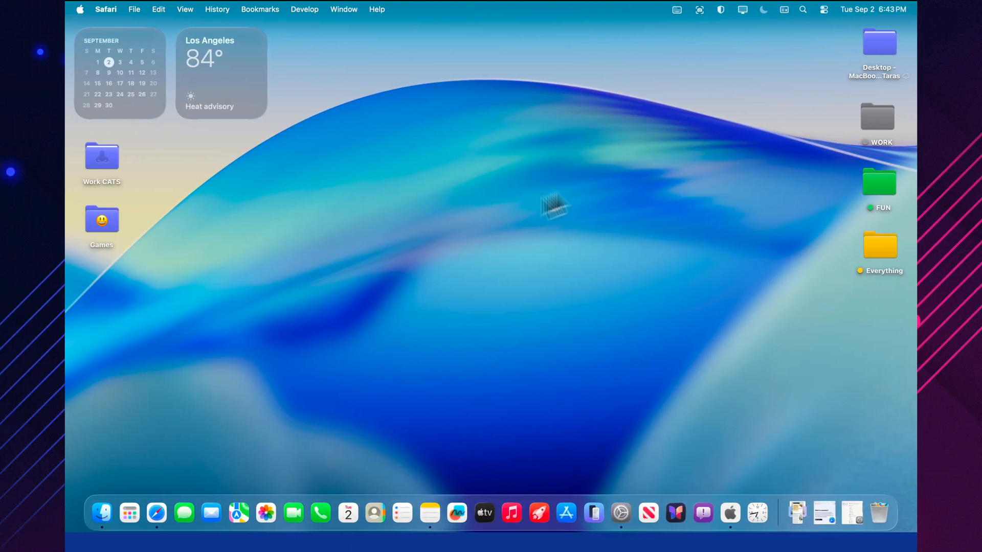
{"action": "mouse_move", "coordinate": [486, 512]}
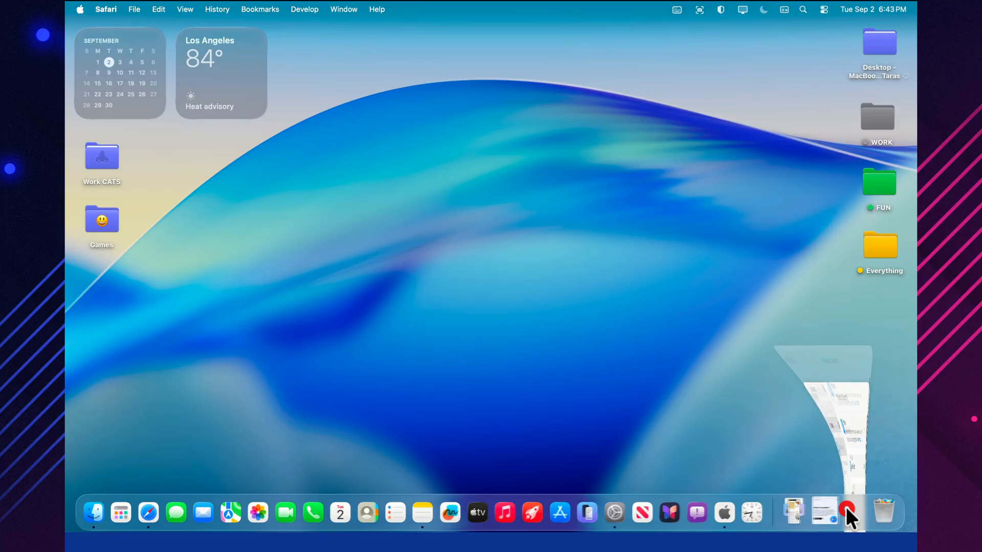
Step: Restore Privacy & Security from the Dock, review the Advanced… security options and close them with Done, both left off
{"action": "left_click", "coordinate": [848, 513]}
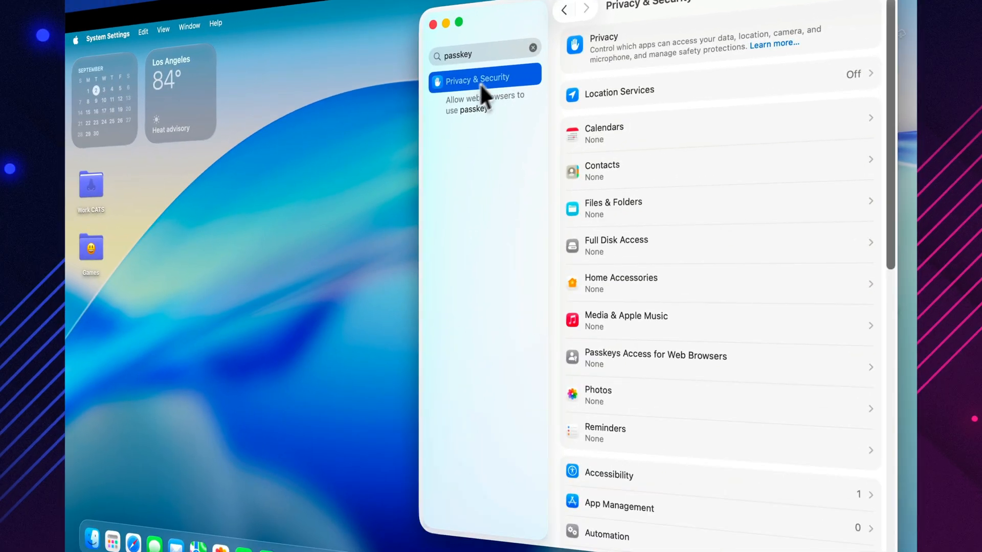
{"action": "scroll", "scroll_direction": "down", "scroll_amount": 3}
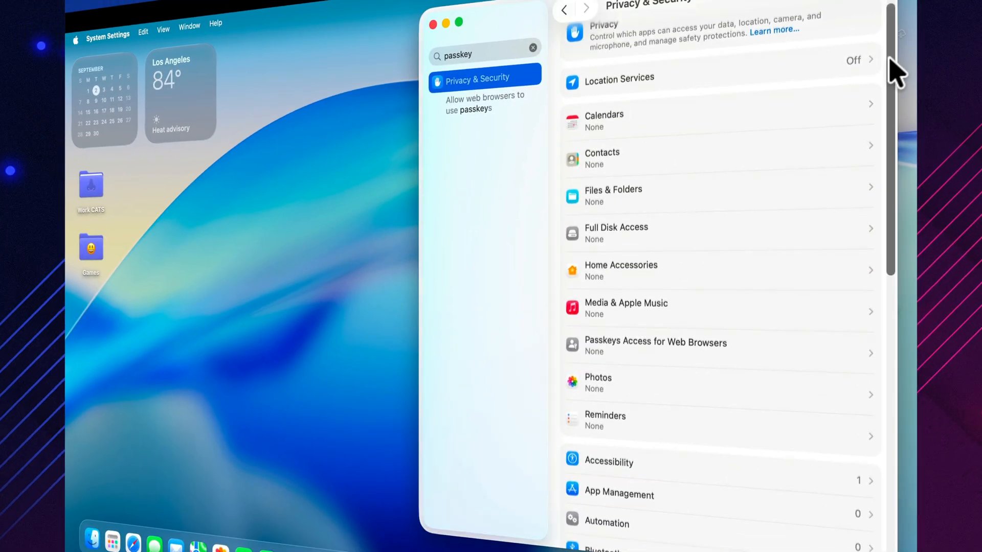
{"action": "scroll", "scroll_direction": "down", "scroll_amount": 3}
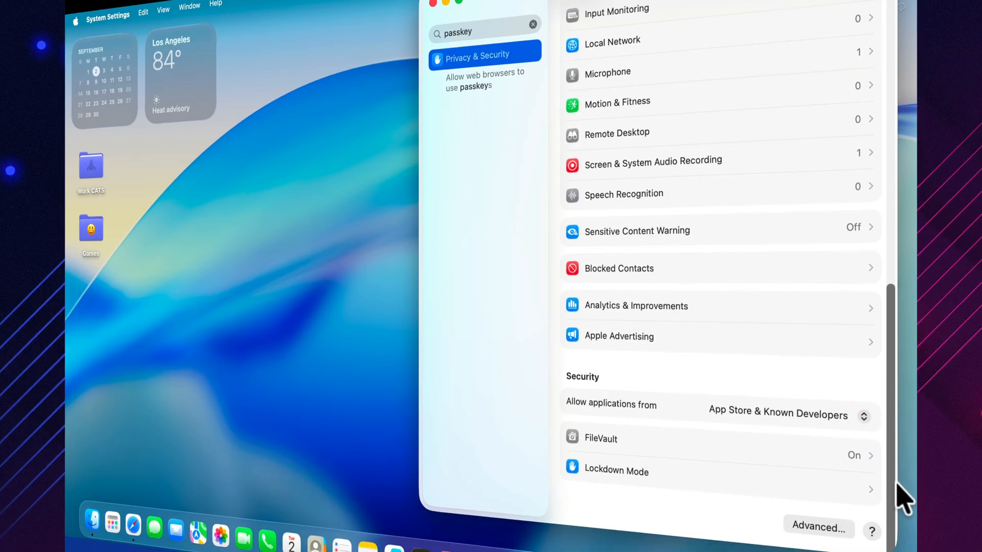
{"action": "left_click", "coordinate": [819, 528]}
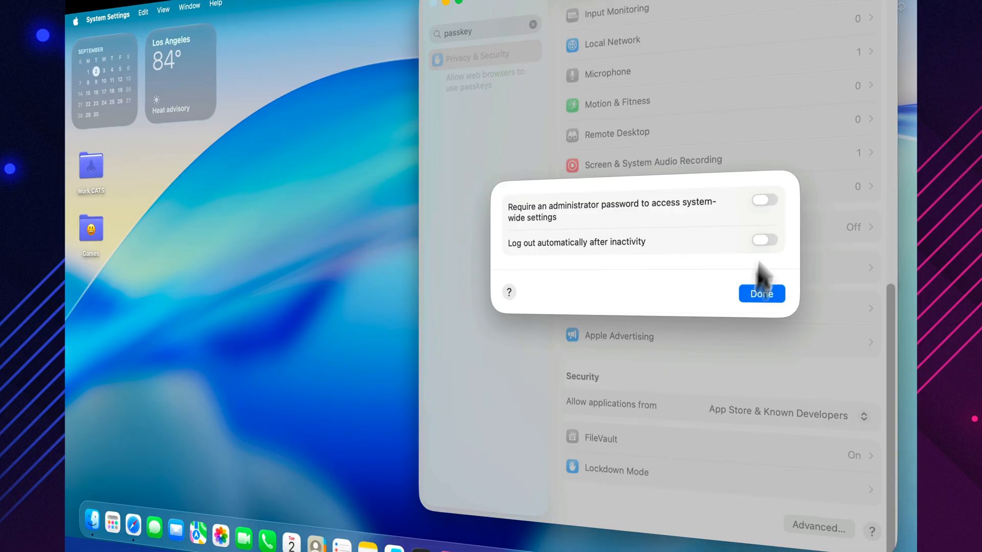
{"action": "left_click", "coordinate": [761, 293]}
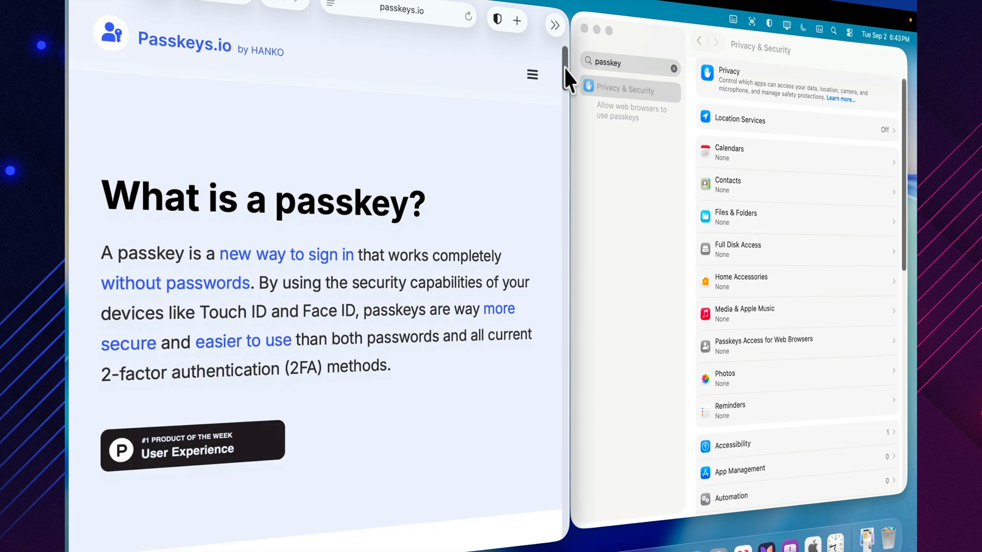
Step: Scroll the Passkeys.io page past the sign-in demo to the passkey versus password statistics
{"action": "scroll", "scroll_direction": "down", "scroll_amount": 3}
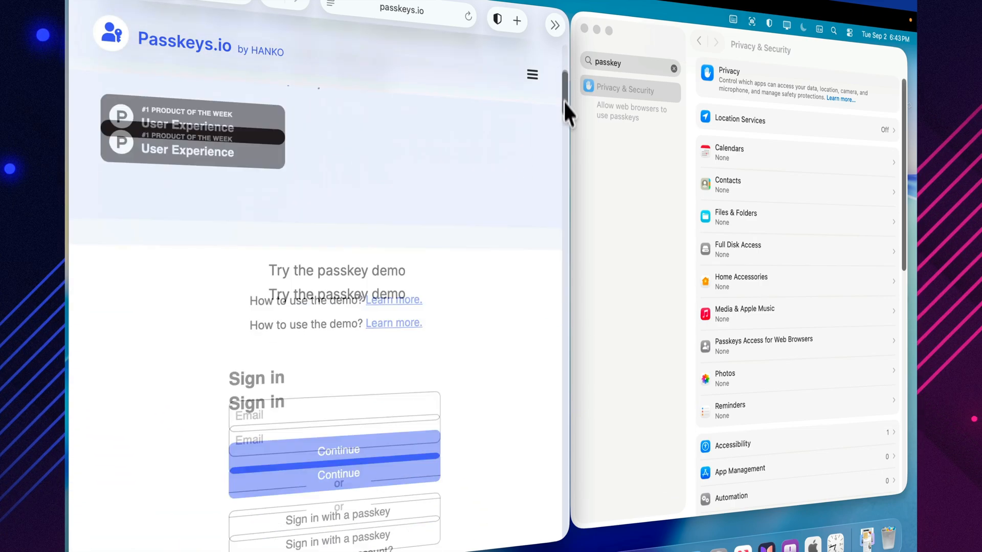
{"action": "scroll", "scroll_direction": "down", "scroll_amount": 3}
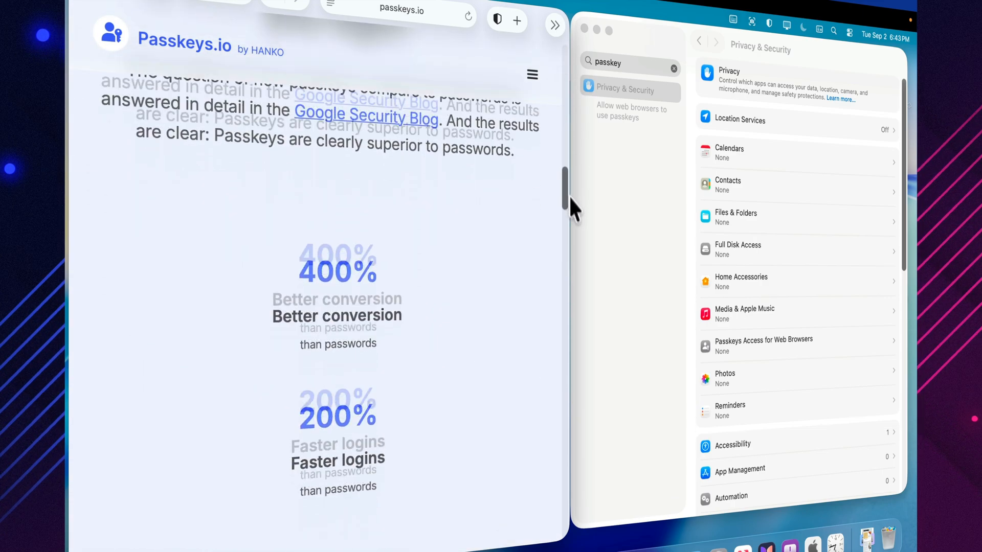
{"action": "scroll", "scroll_direction": "down", "scroll_amount": 3}
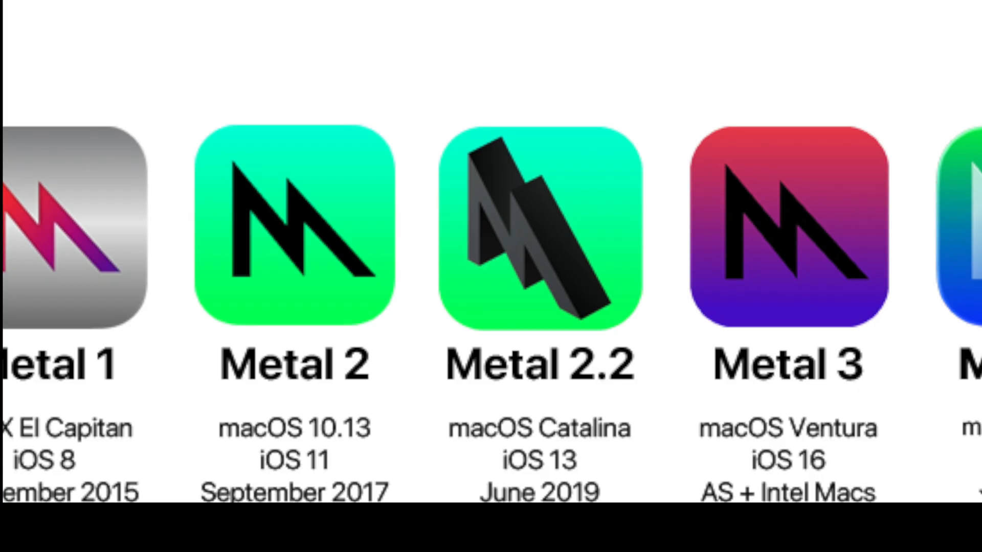
{"action": "scroll", "scroll_direction": "right", "scroll_amount": 3}
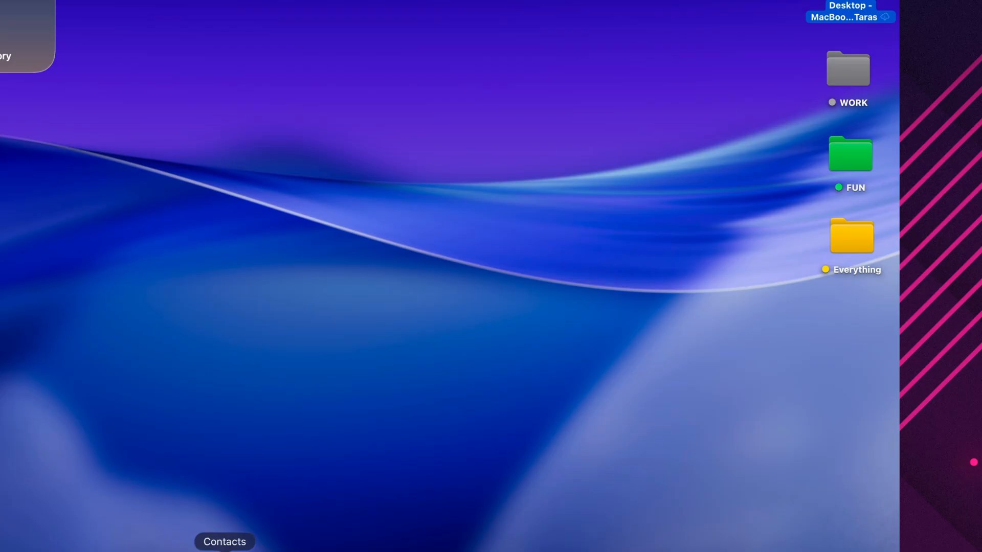
Step: Check via About Safari that version 26.0 is installed, then close the About window
{"action": "left_click", "coordinate": [105, 9]}
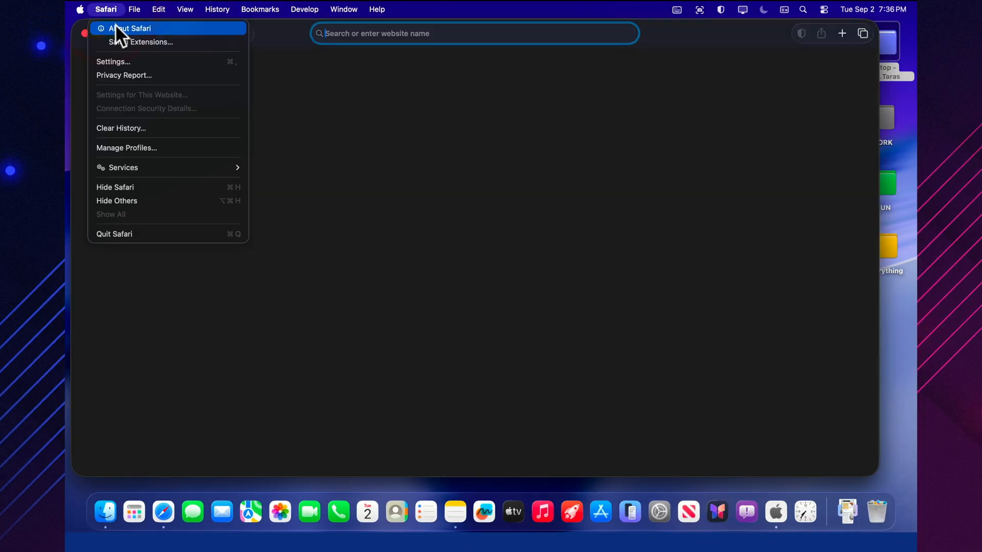
{"action": "left_click", "coordinate": [130, 28]}
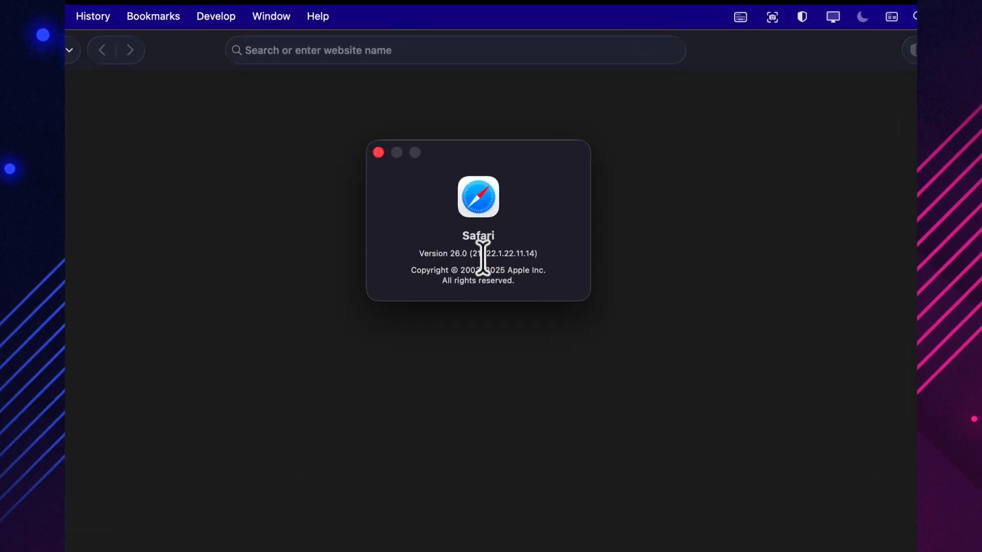
{"action": "left_click", "coordinate": [379, 153]}
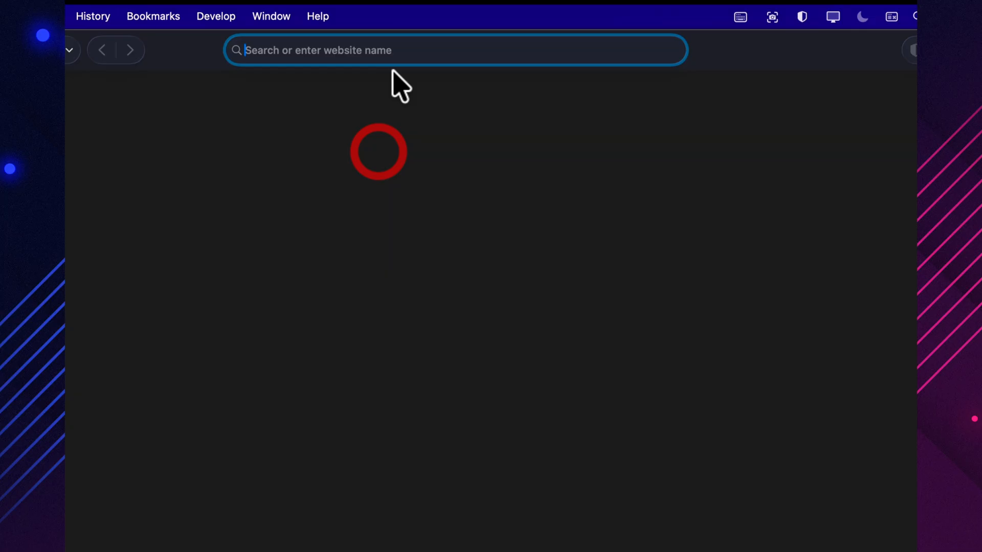
Step: Search Google for 'webkit' from Safari's address bar and view the results
{"action": "type", "text": "webki"}
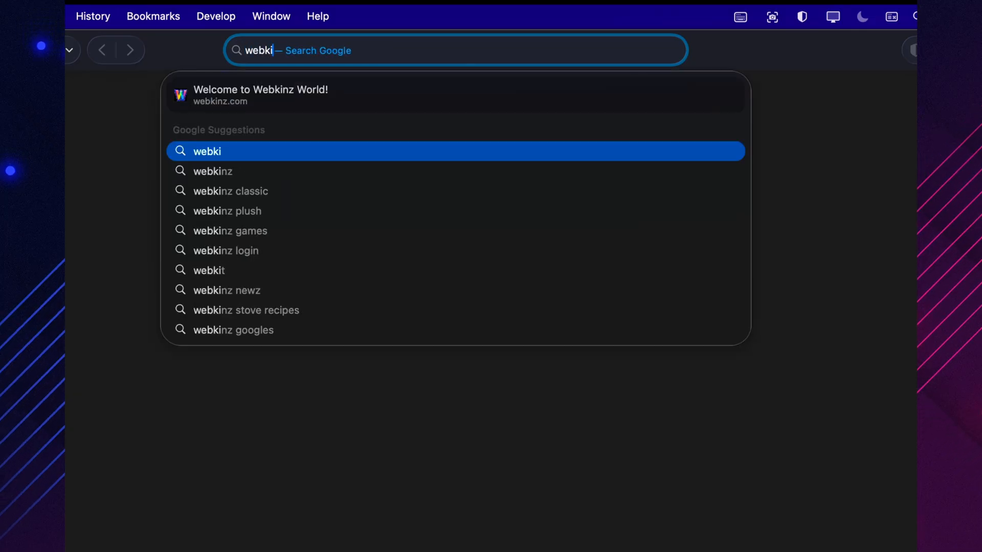
{"action": "left_click", "coordinate": [209, 270]}
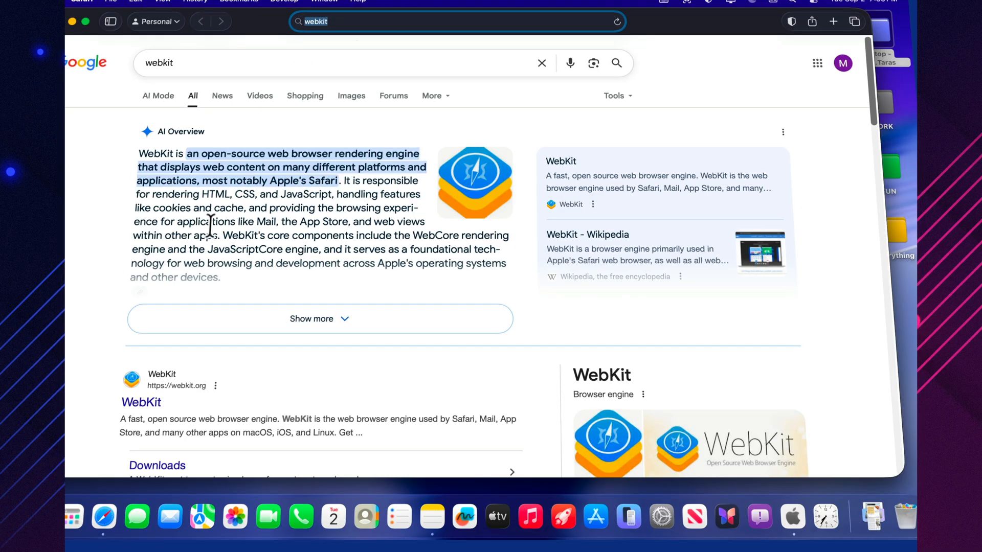
{"action": "left_click", "coordinate": [141, 403]}
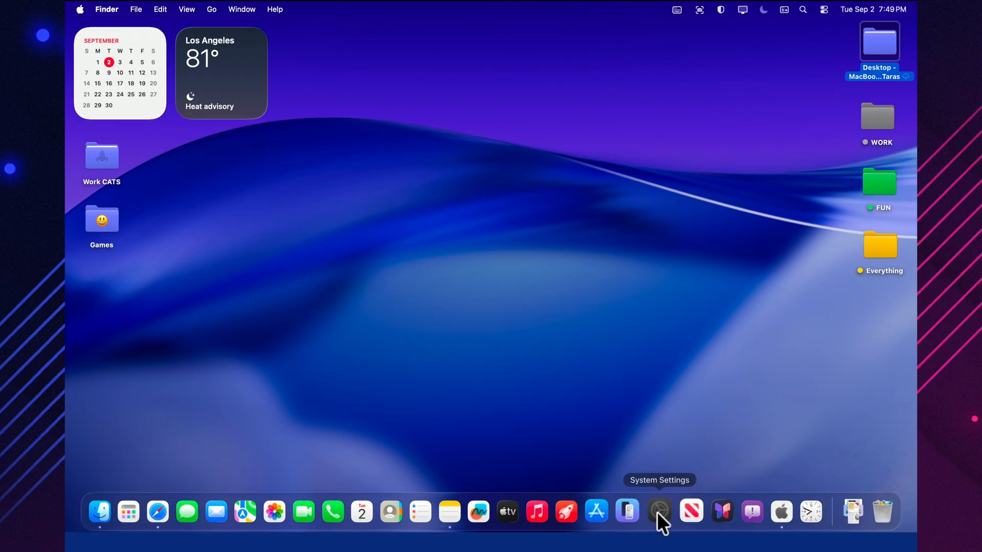
Step: Go to General > Storage to review Macintosh HD usage, recommendations and category sizes
{"action": "left_click", "coordinate": [659, 511]}
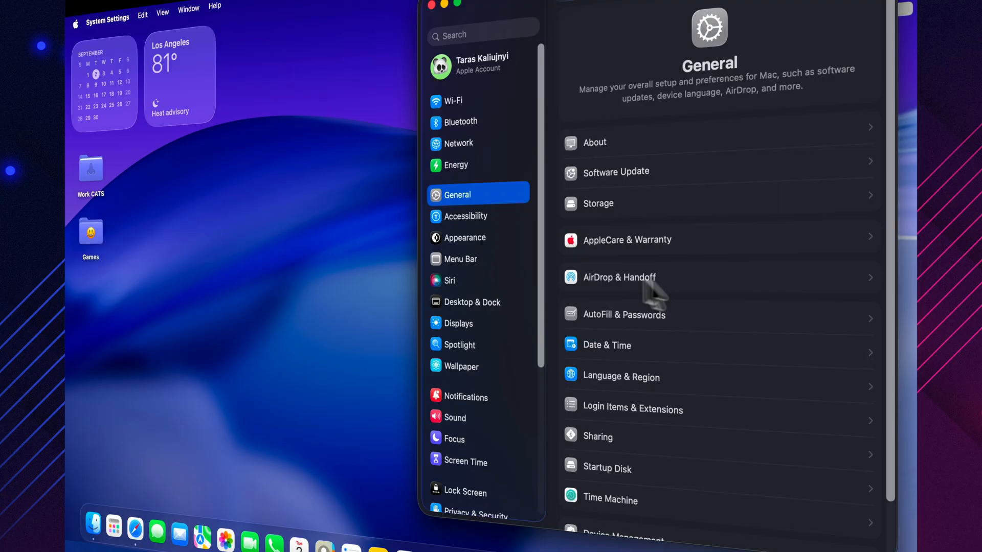
{"action": "left_click", "coordinate": [616, 172]}
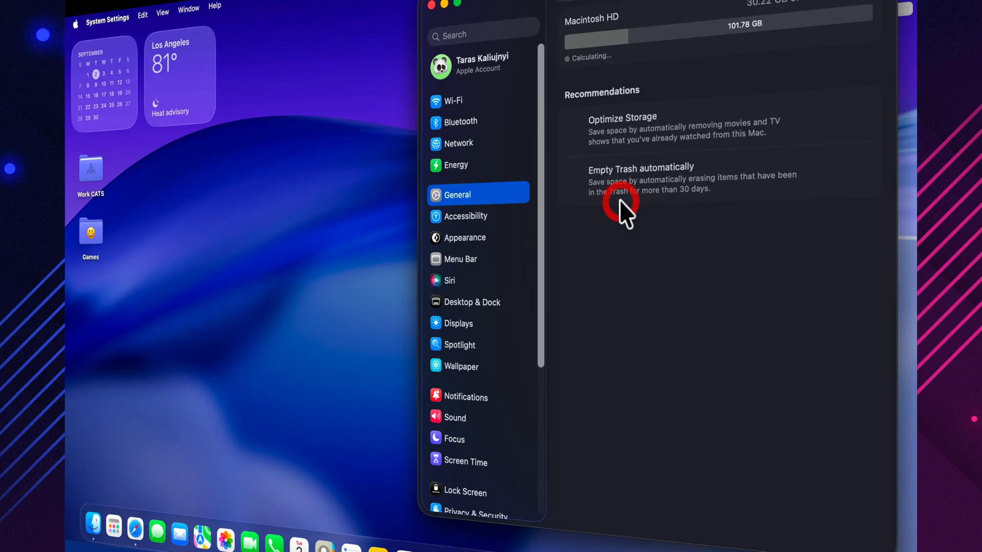
{"action": "scroll", "scroll_direction": "down", "scroll_amount": 3}
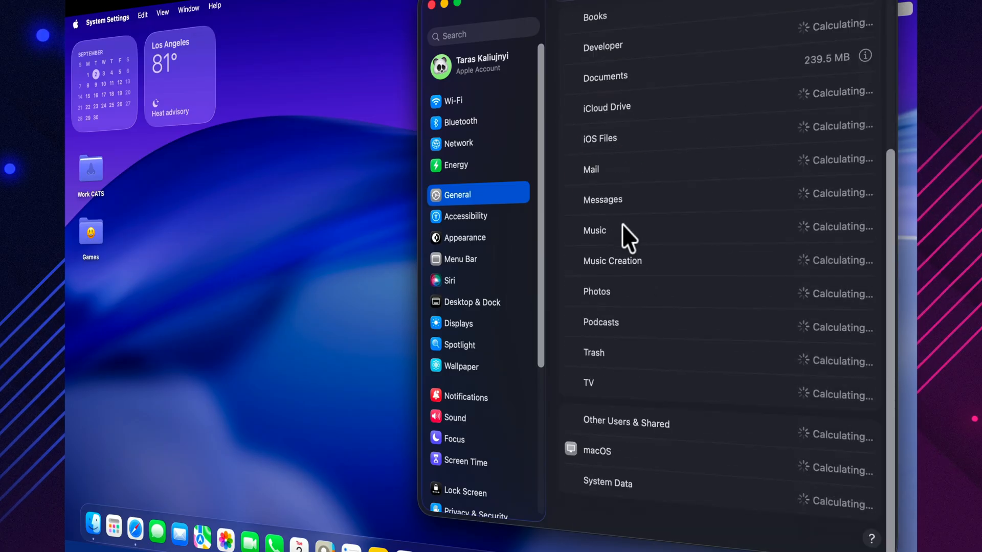